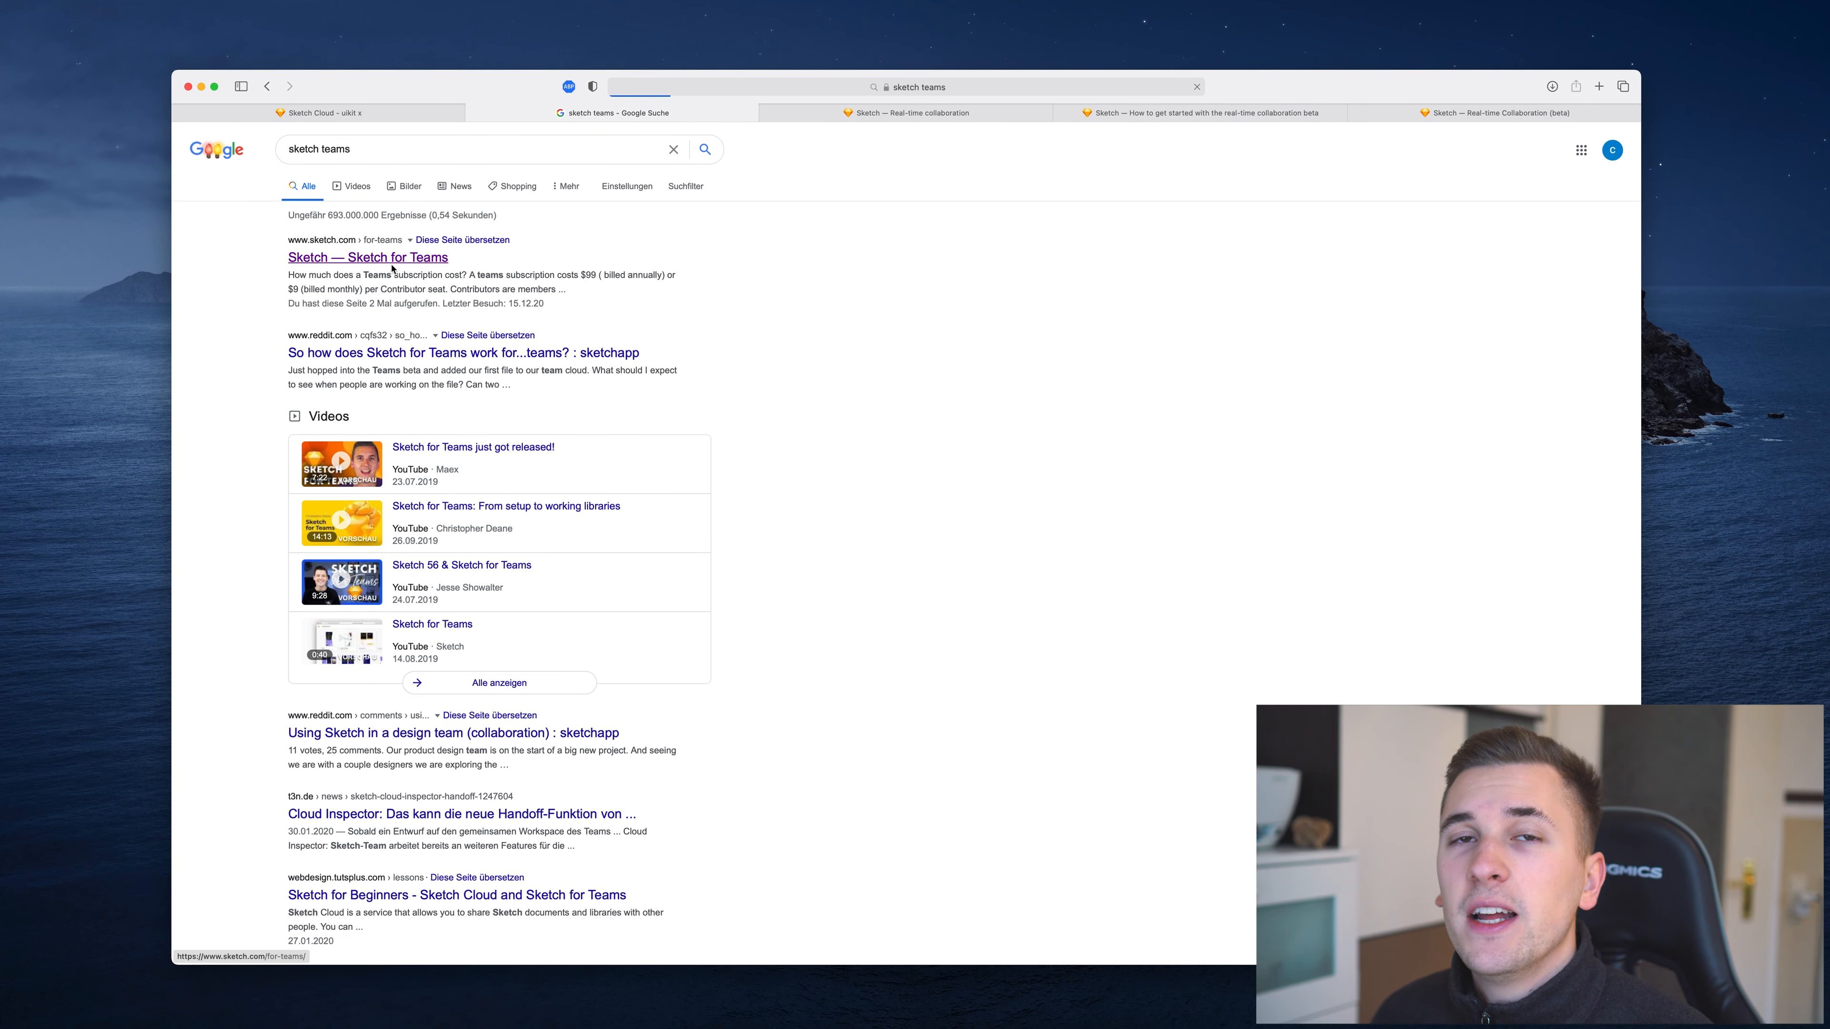
Reach Sketch's pricing page via the Sketch for Teams search result.
{"action": "left_click", "coordinate": [366, 256]}
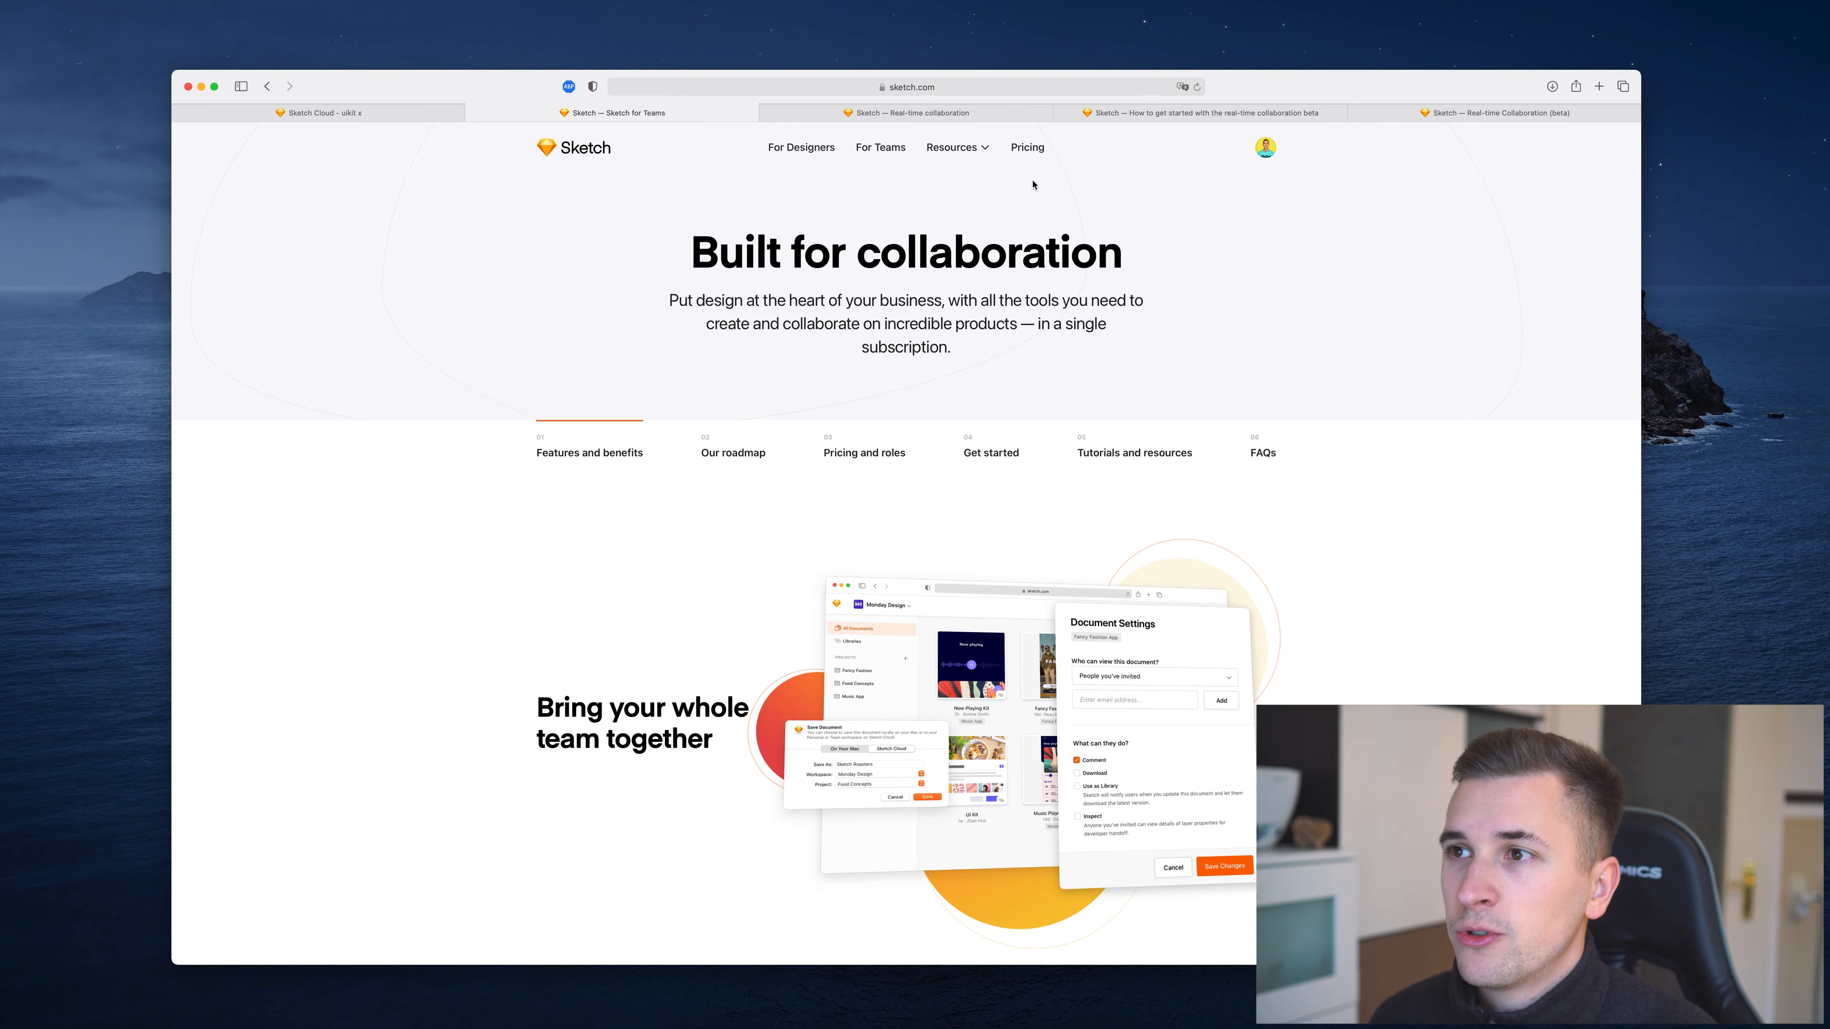
{"action": "left_click", "coordinate": [1026, 147]}
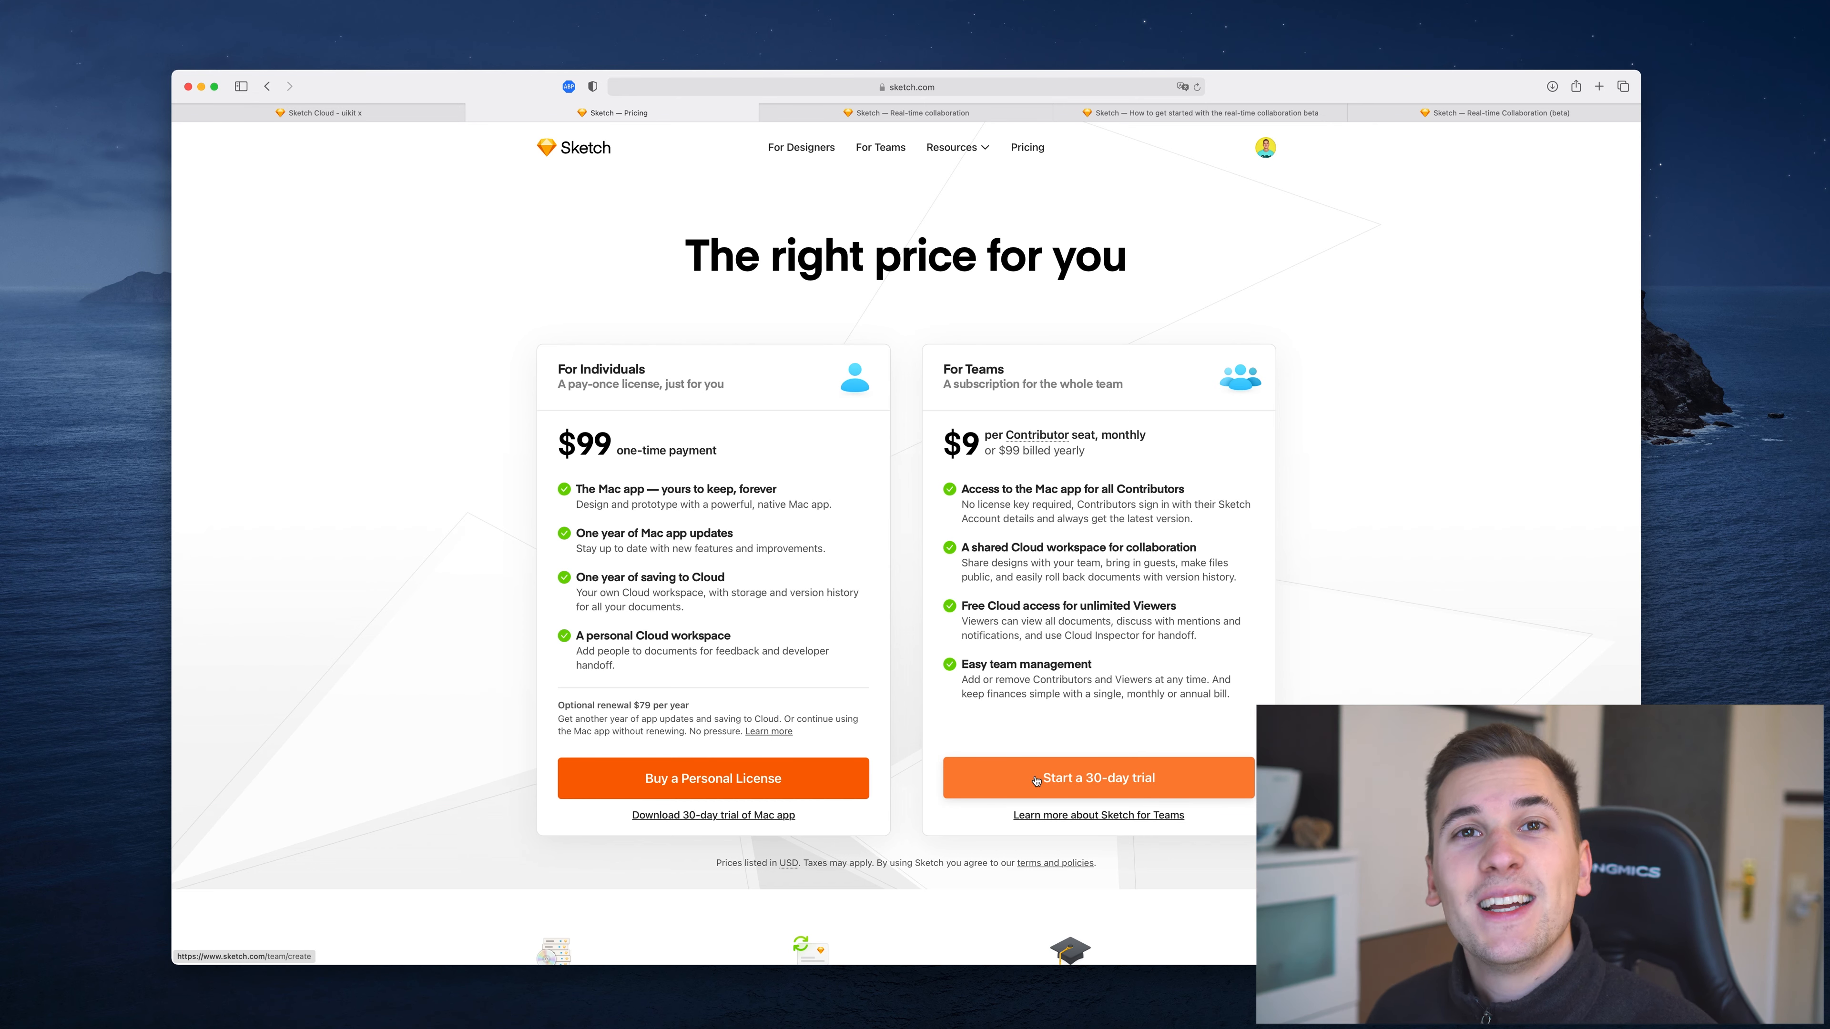
Go to the Sketch Cloud documents and review the Sketch Collab team settings and members.
{"action": "left_click", "coordinate": [317, 114]}
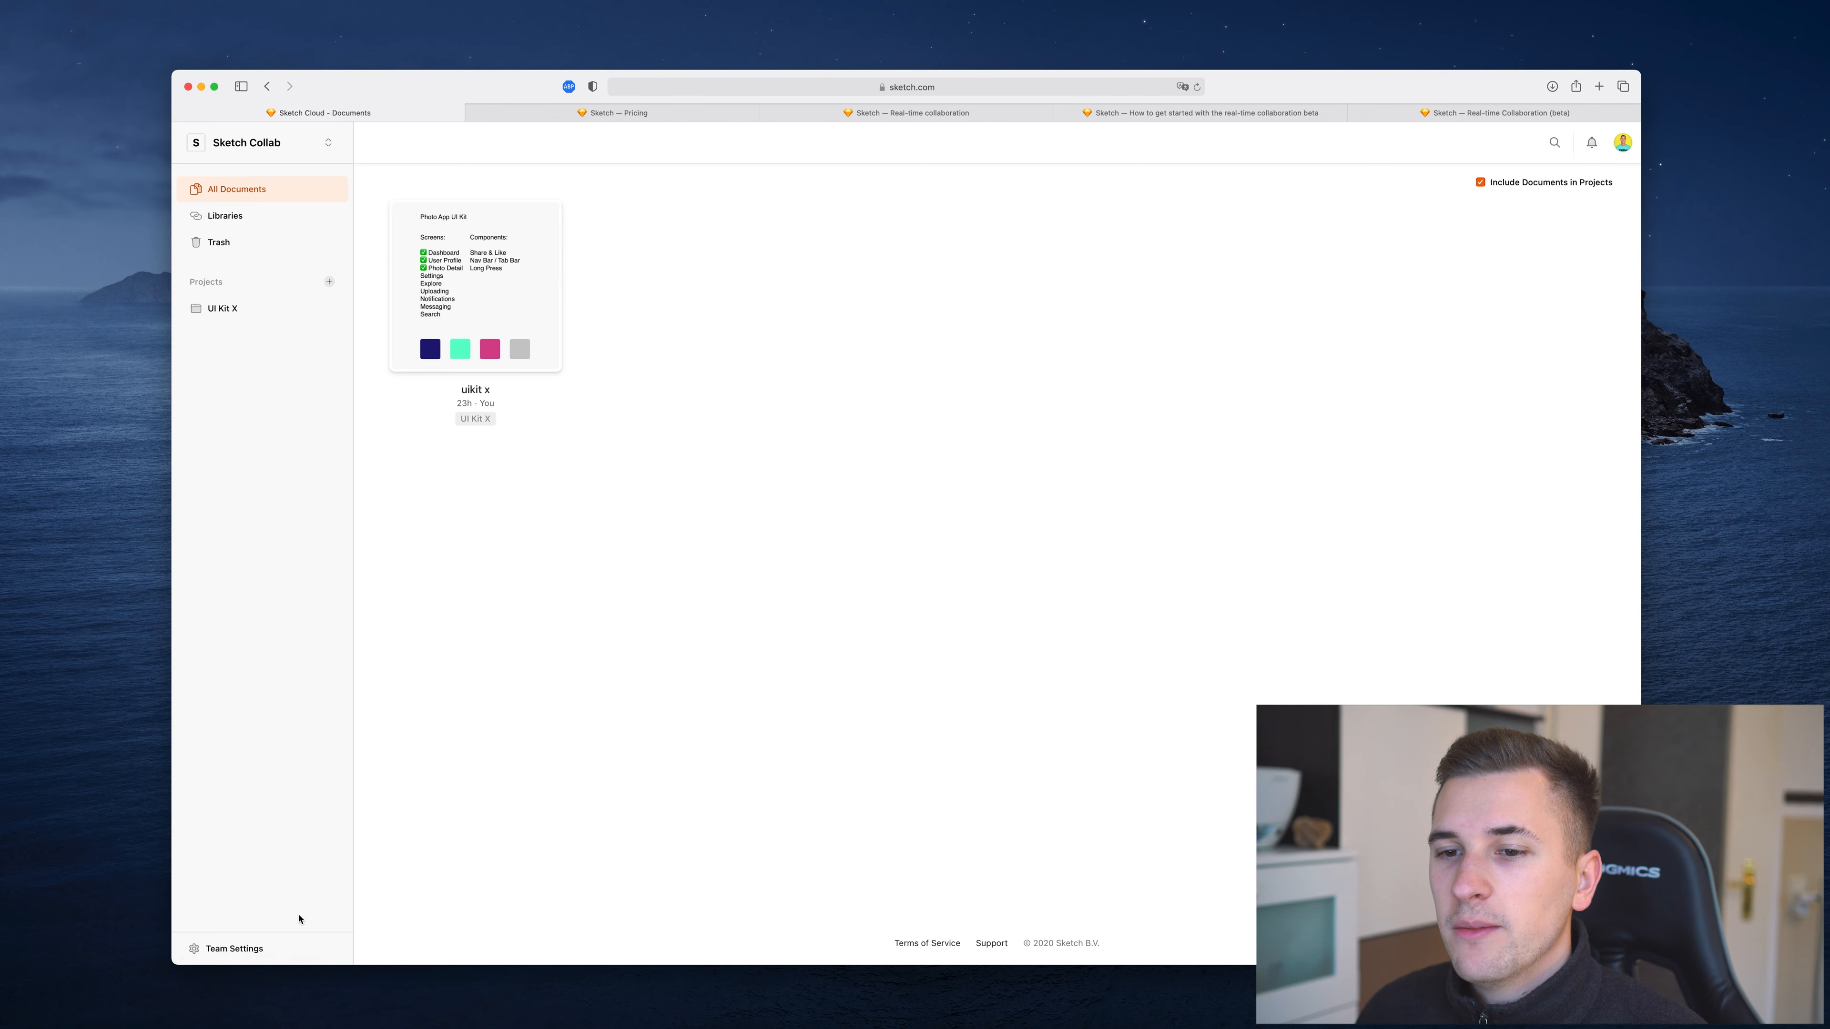
{"action": "left_click", "coordinate": [234, 948]}
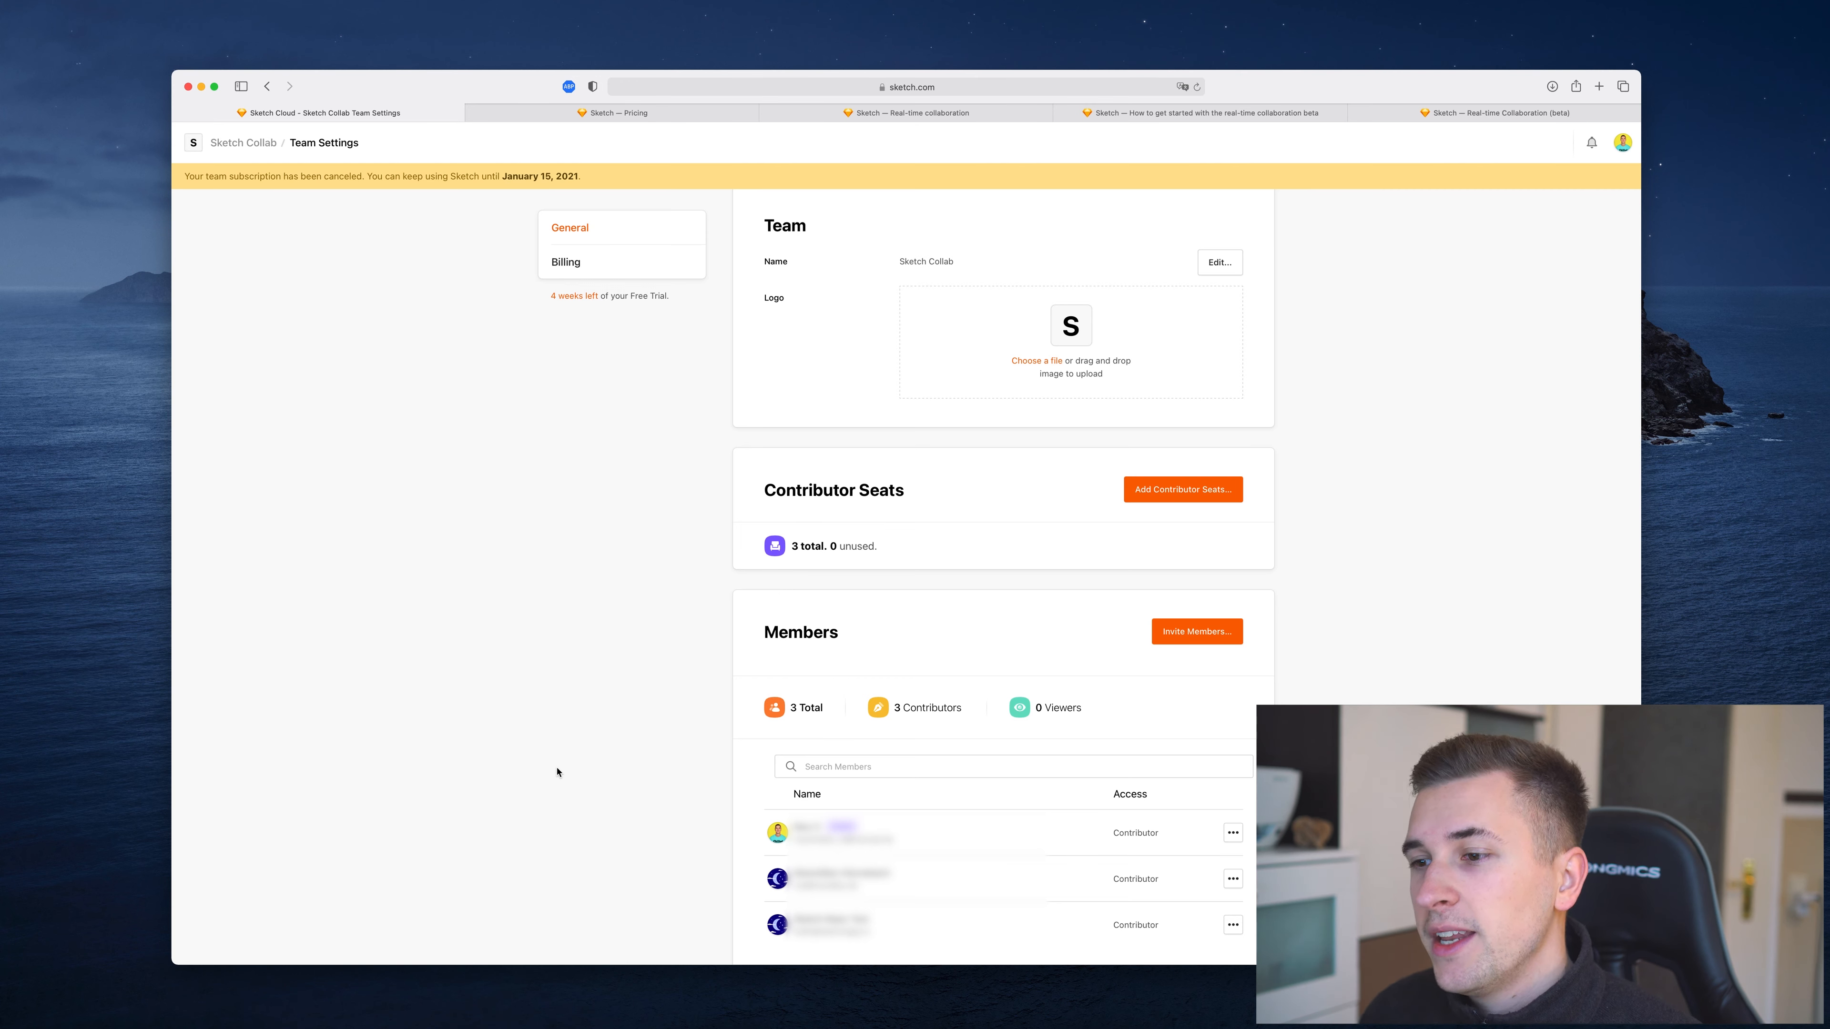
{"action": "mouse_move", "coordinate": [270, 239]}
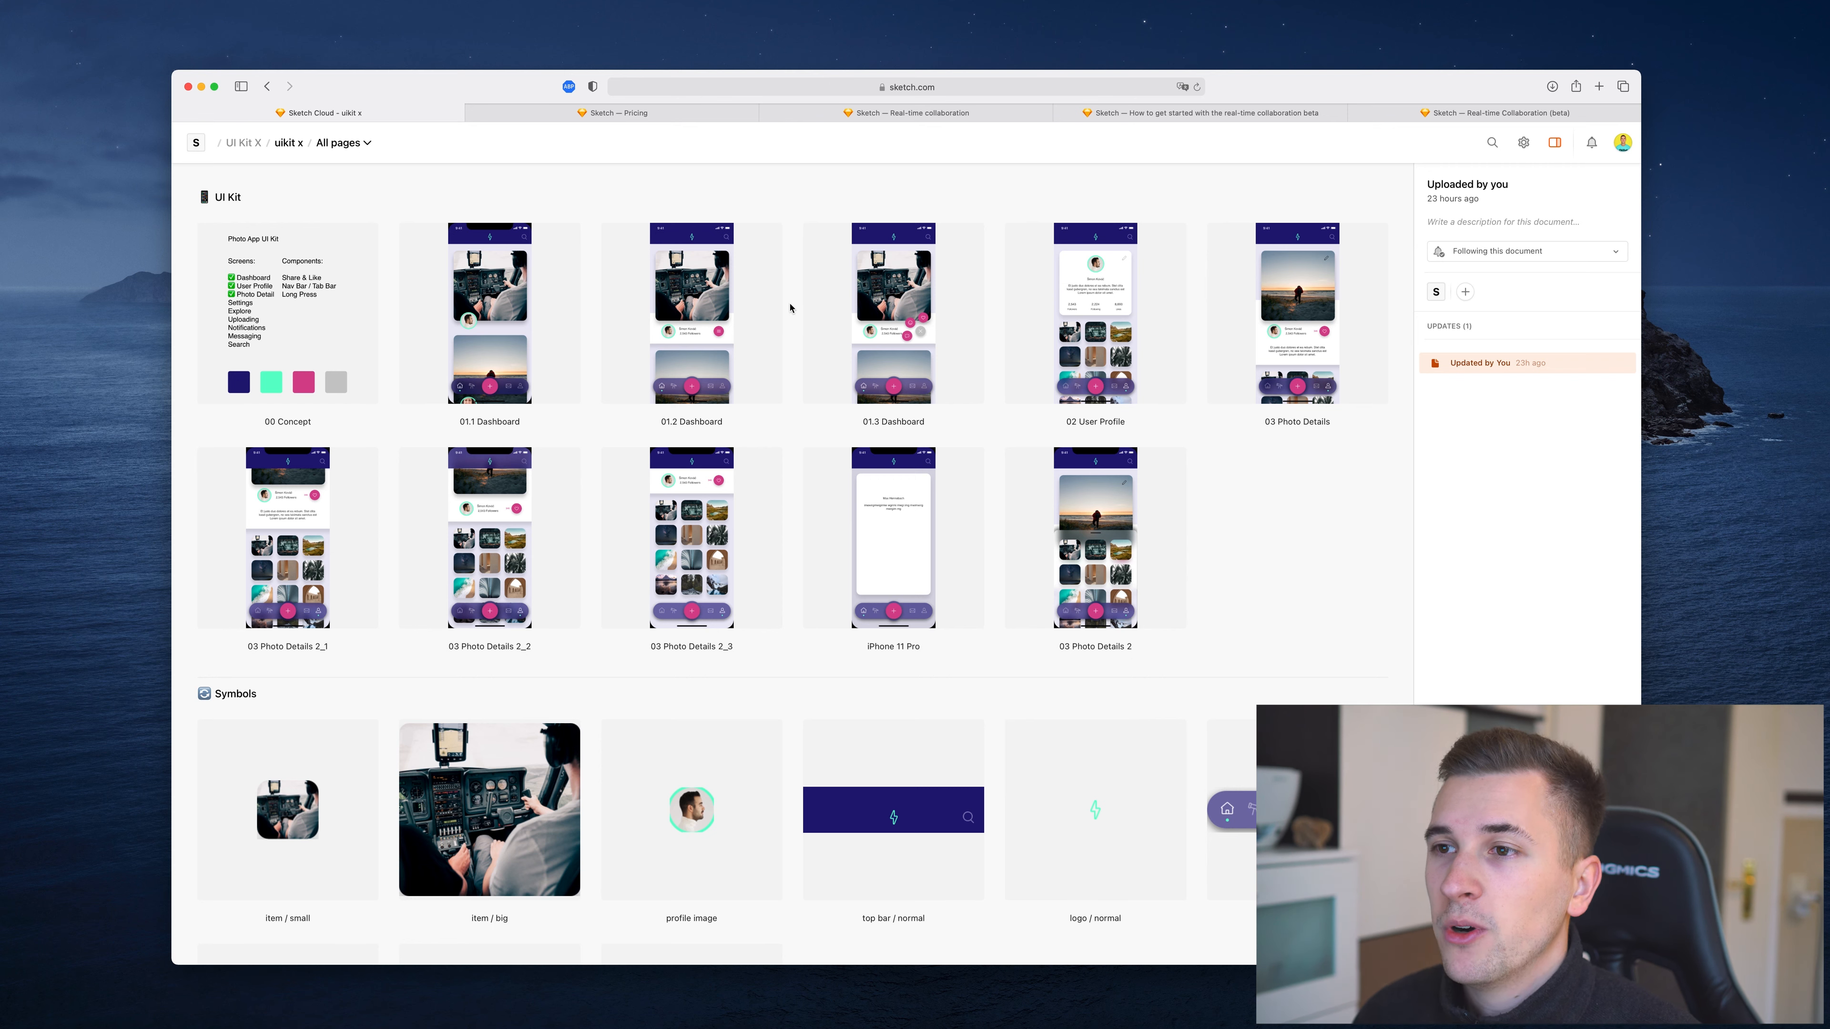
{"action": "mouse_move", "coordinate": [1438, 292]}
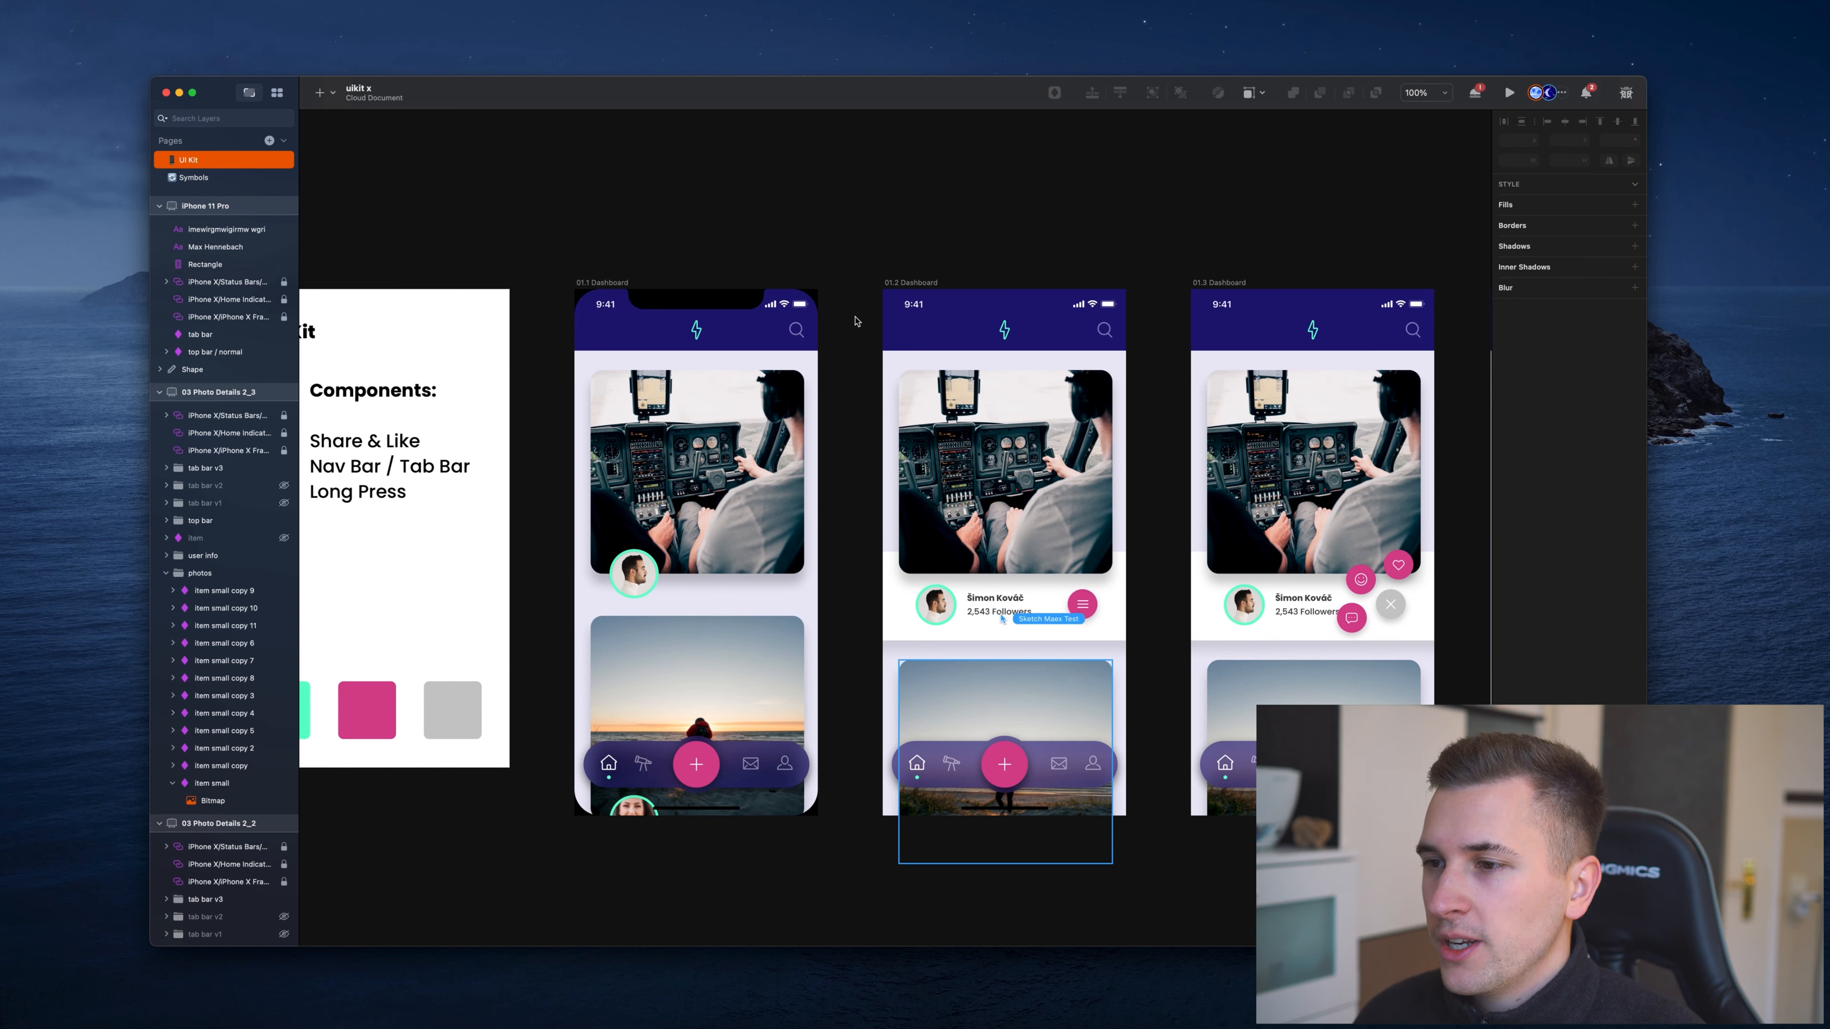
{"action": "mouse_move", "coordinate": [1002, 517]}
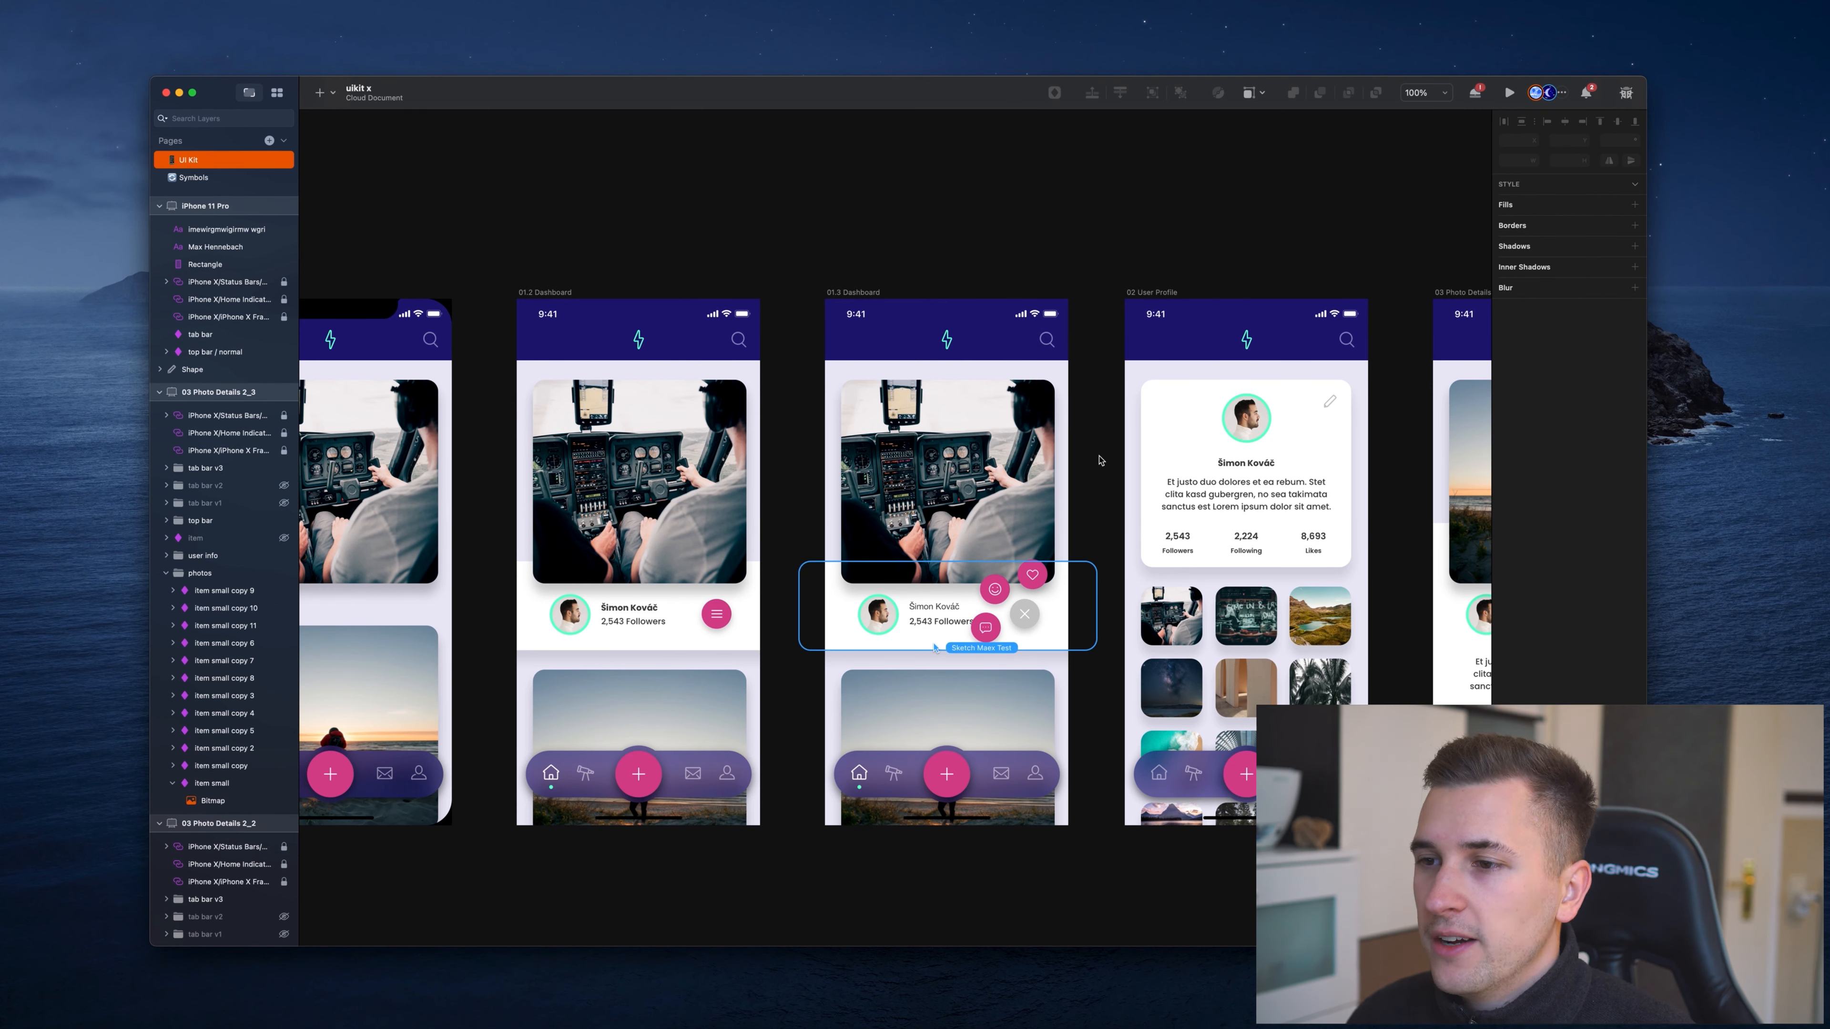
{"action": "left_click", "coordinate": [193, 178]}
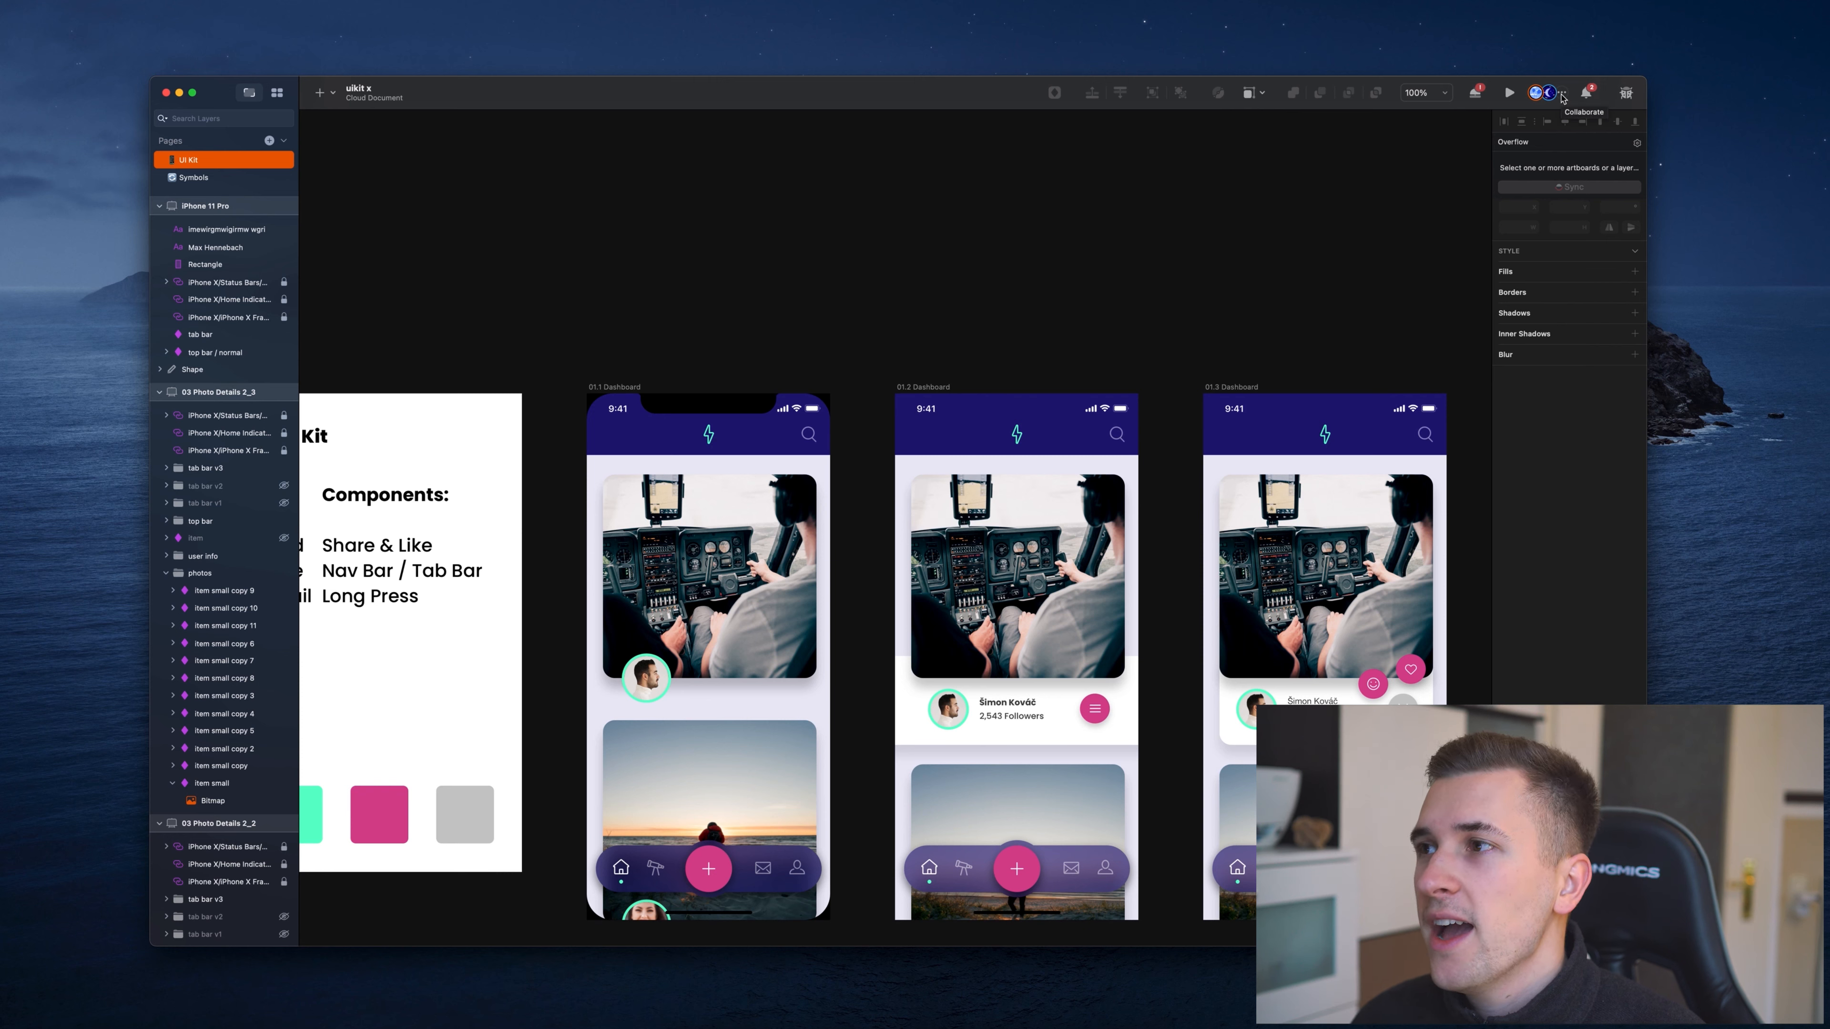
{"action": "left_click", "coordinate": [1546, 93]}
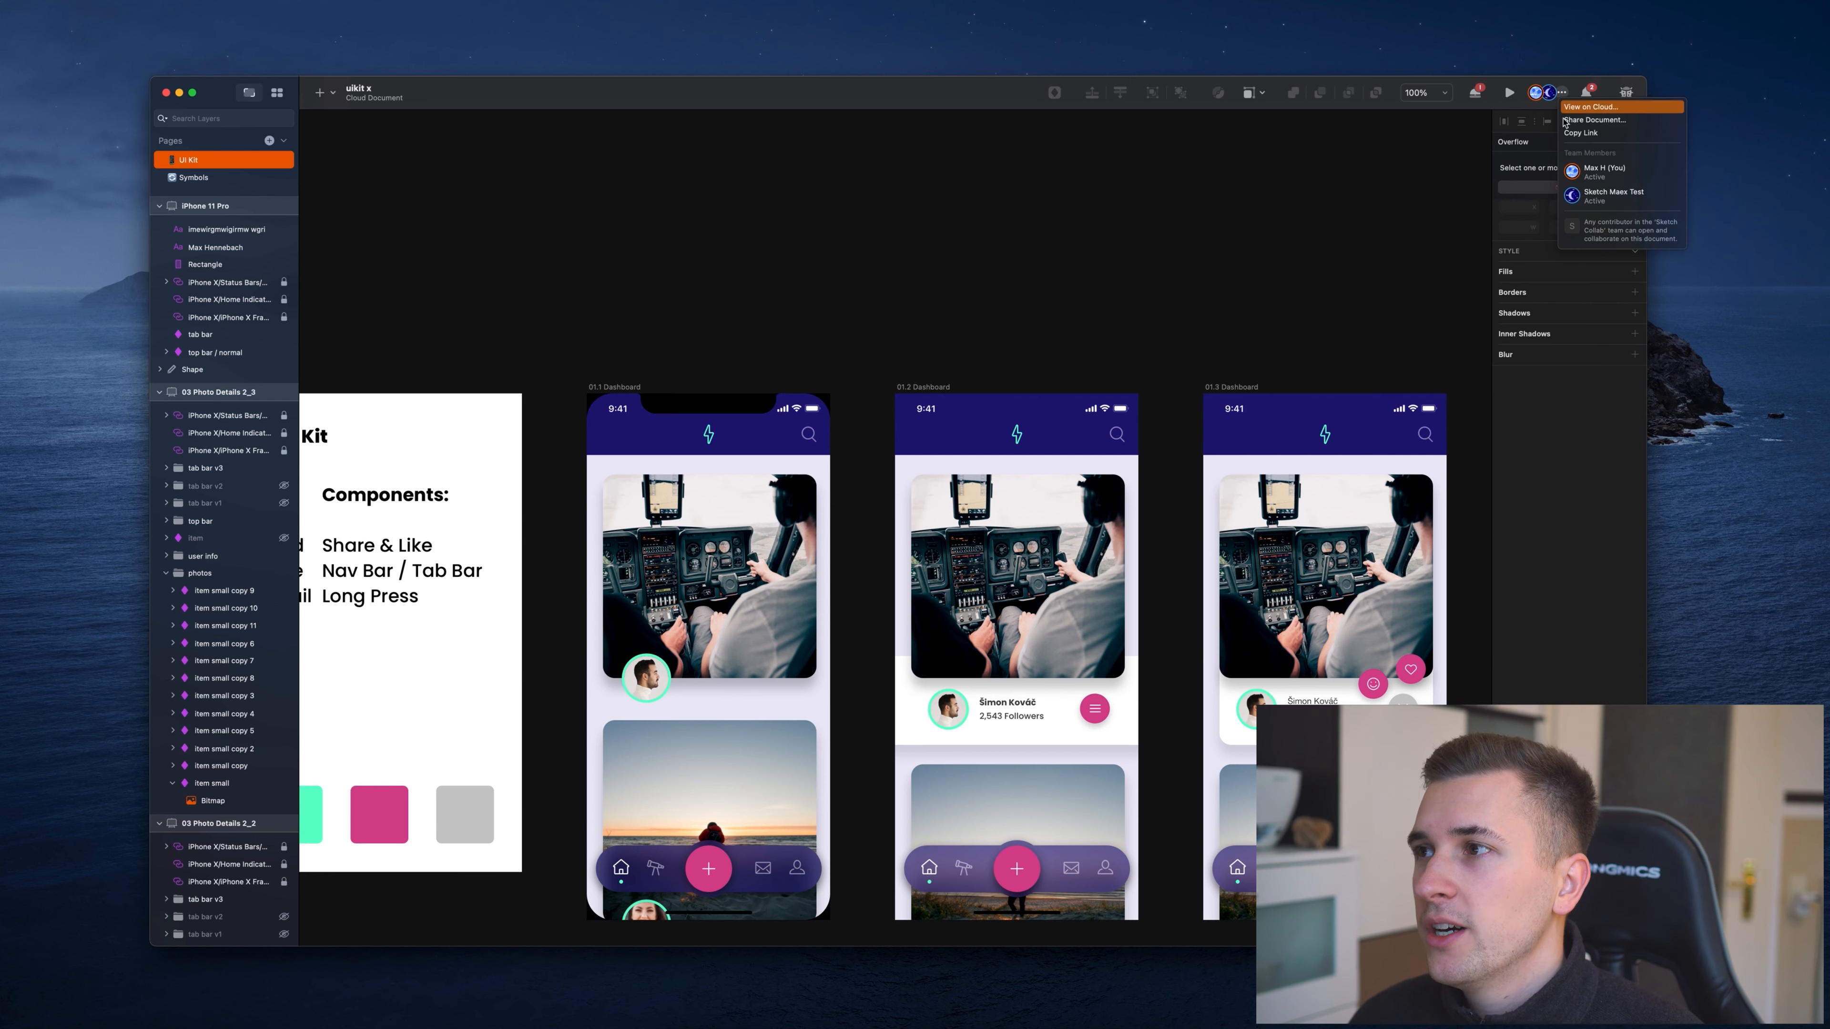
{"action": "left_click", "coordinate": [193, 178]}
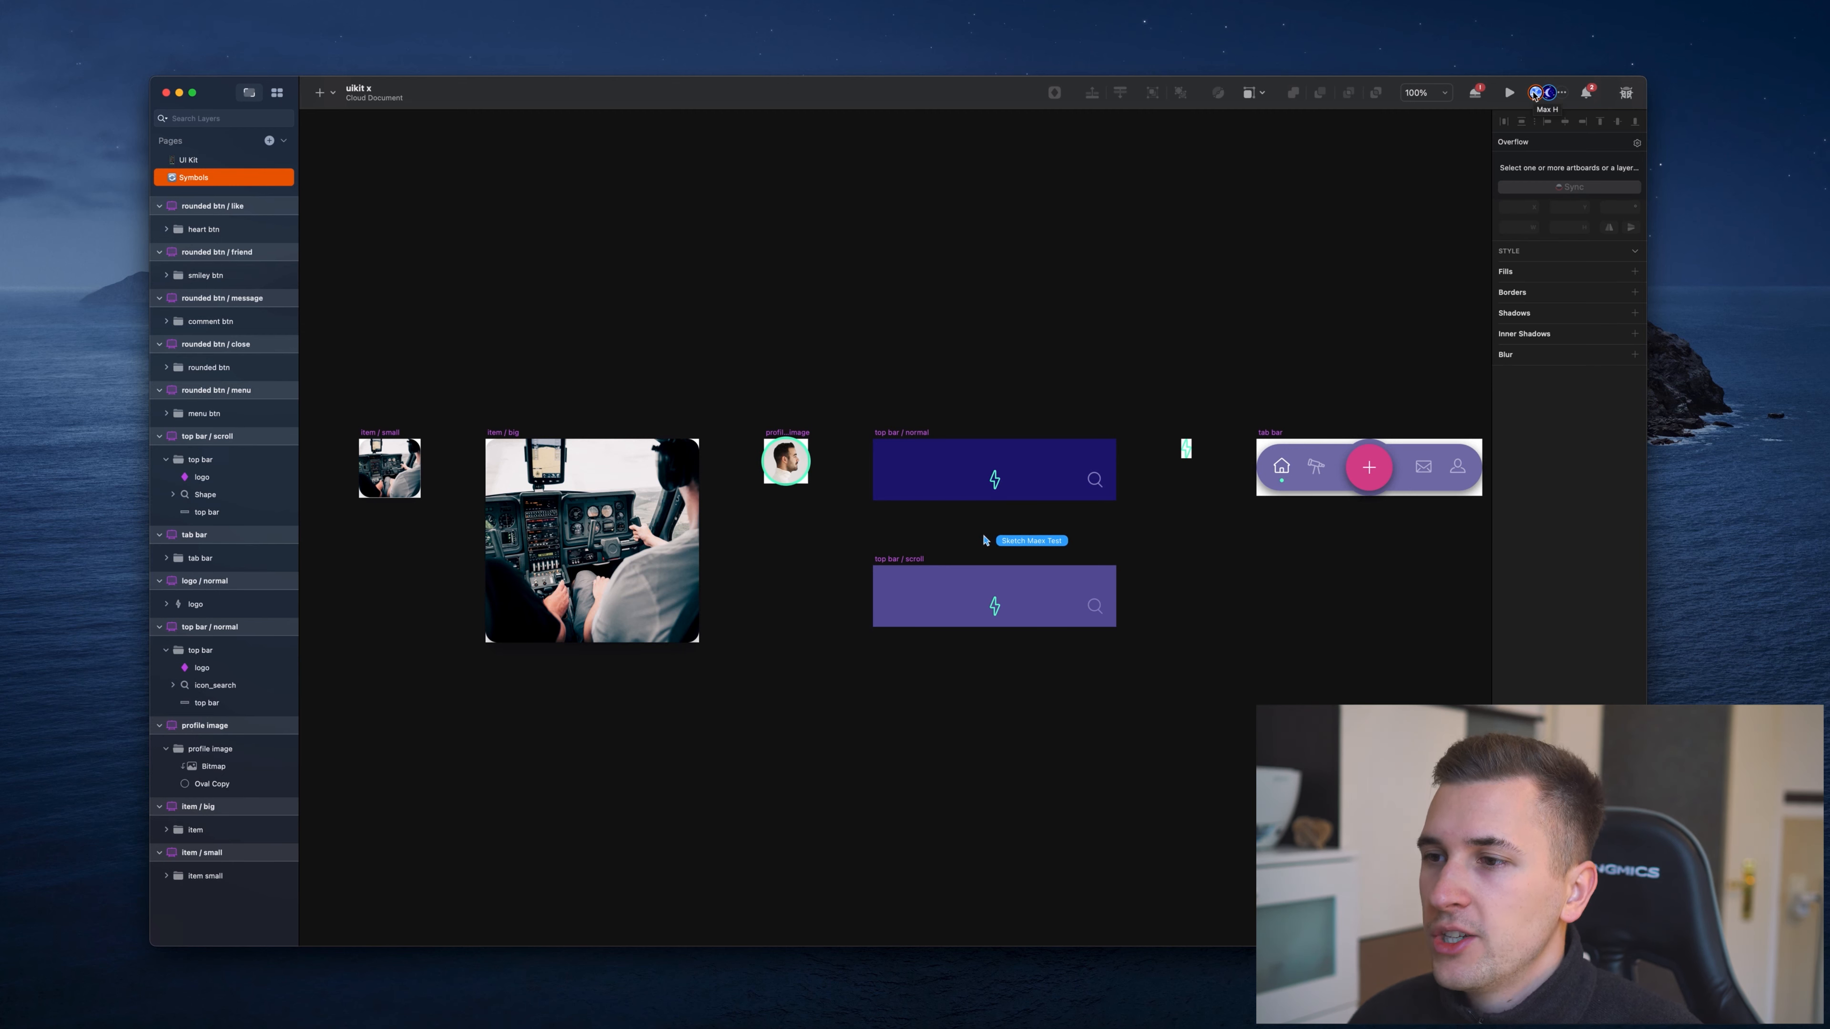
{"action": "mouse_move", "coordinate": [987, 540]}
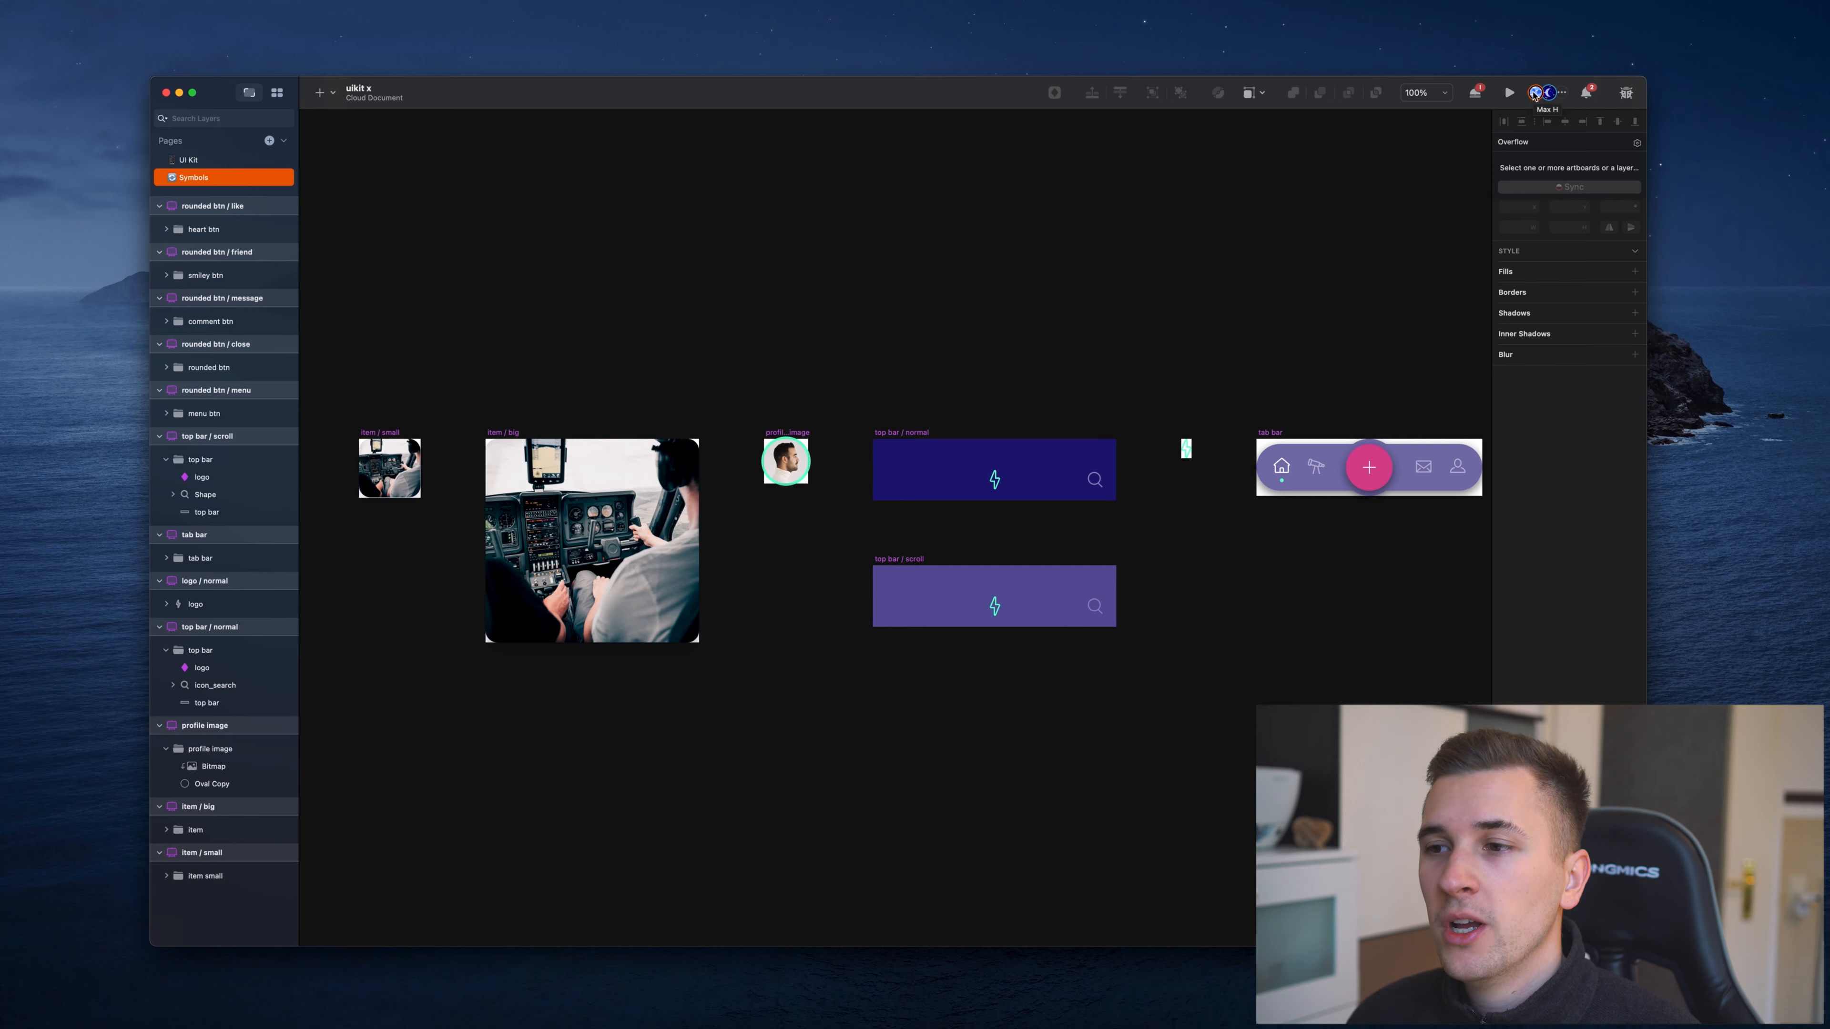
{"action": "left_click", "coordinate": [389, 468]}
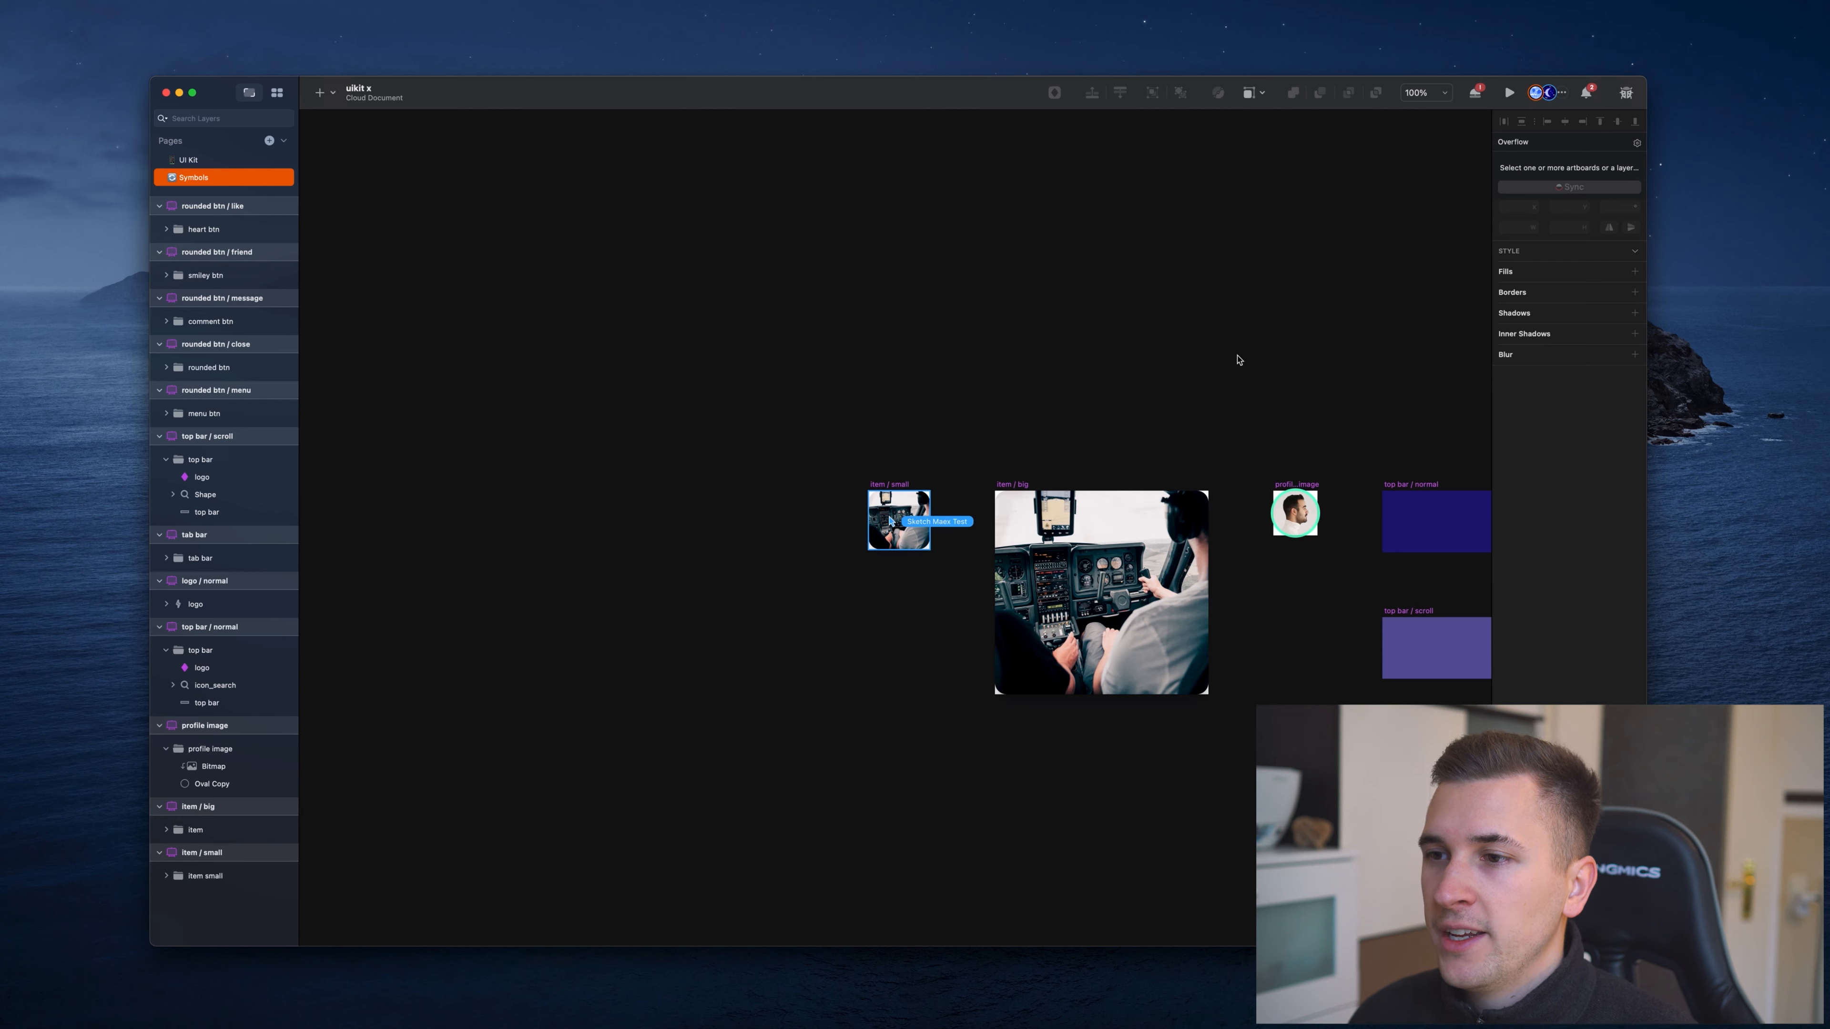
{"action": "left_click", "coordinate": [189, 161]}
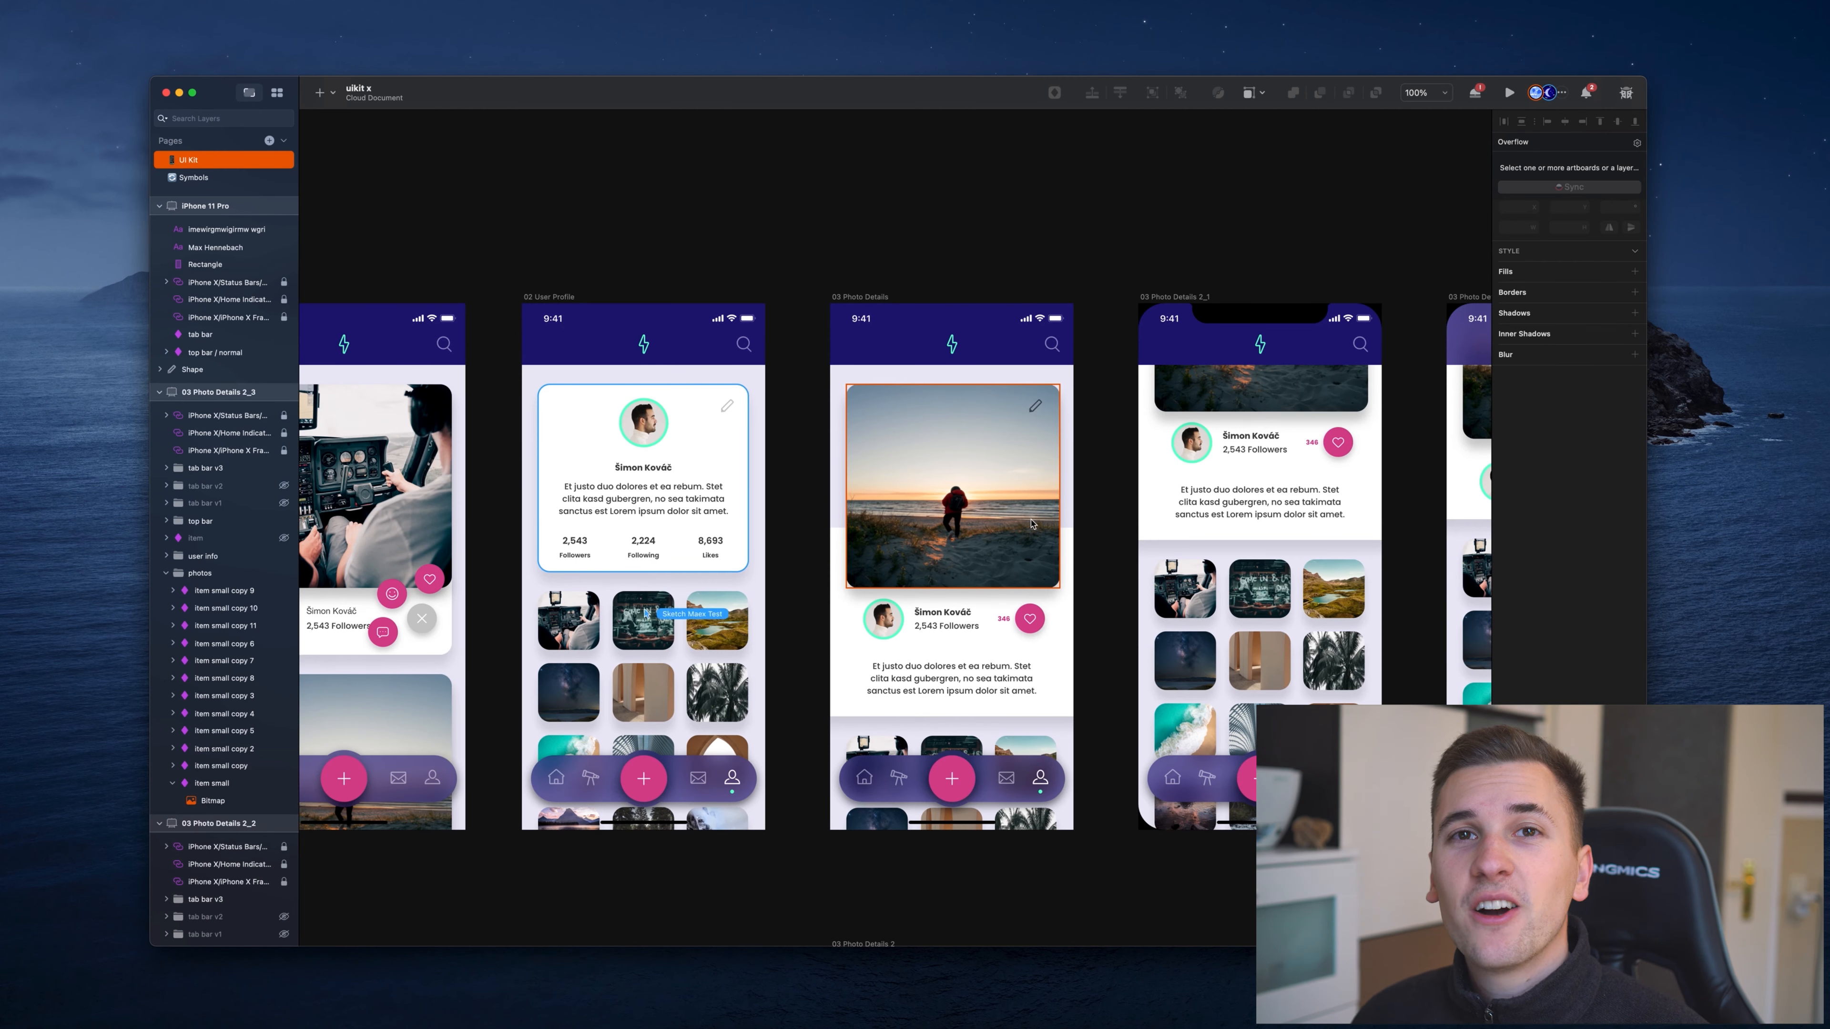